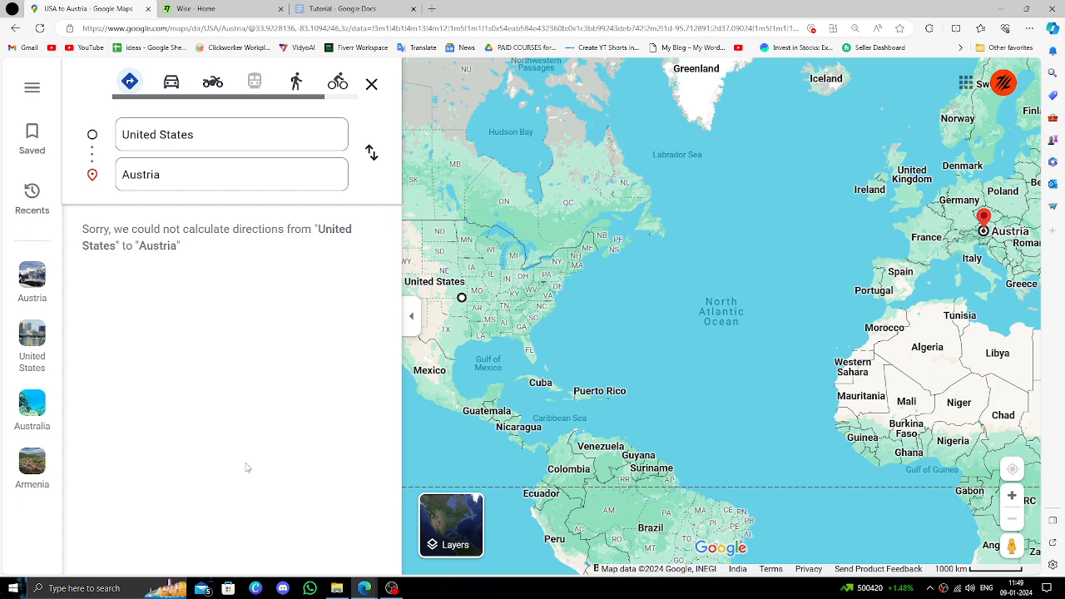
Return to the Wise home page and begin a new single payment.
left_click(222, 8)
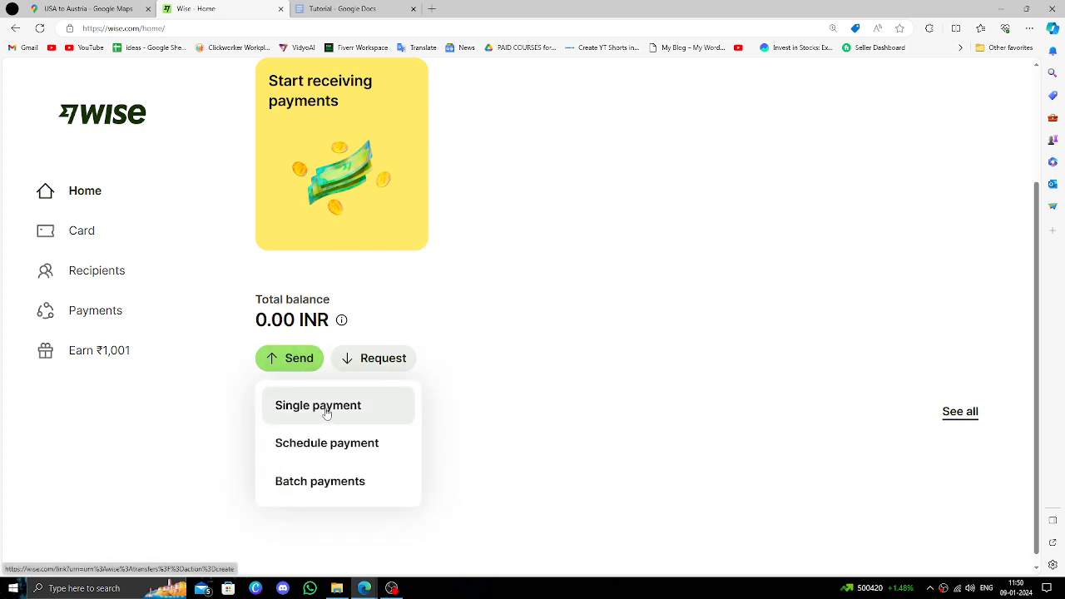
mouse_move(331, 427)
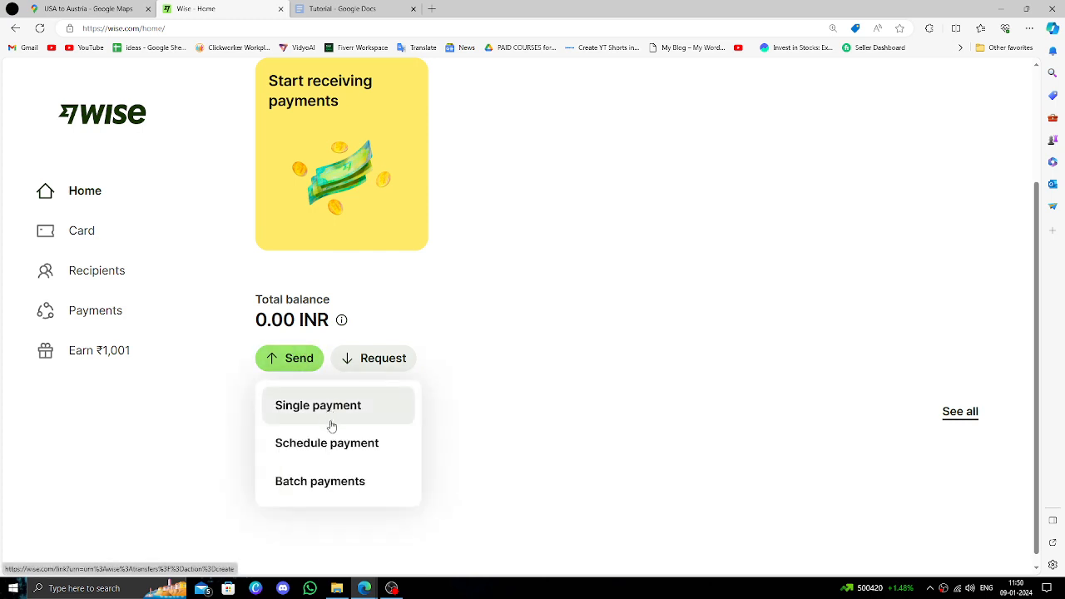
left_click(317, 405)
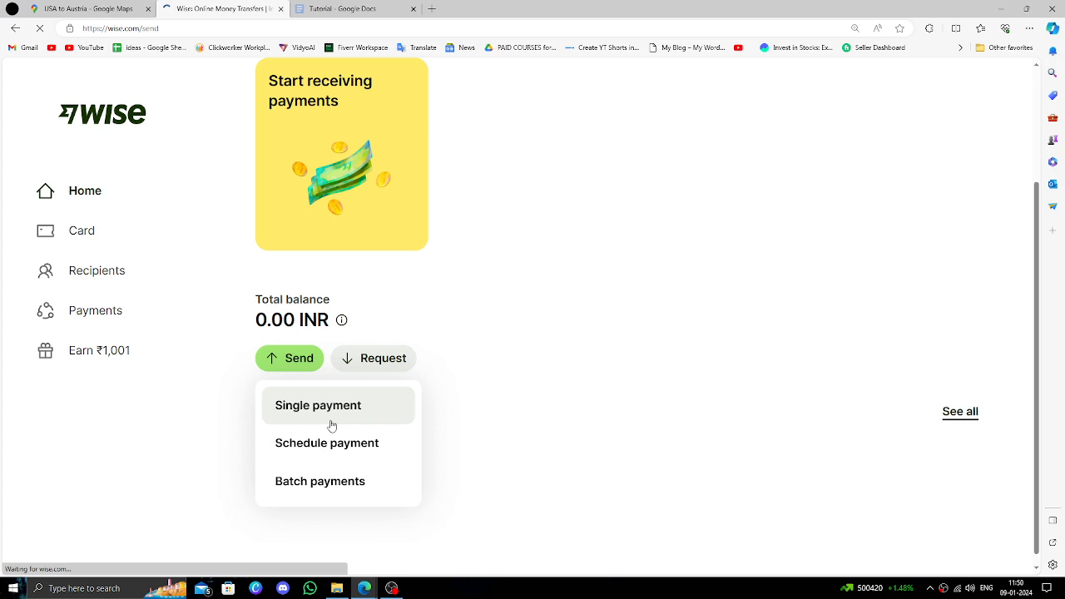
left_click(318, 405)
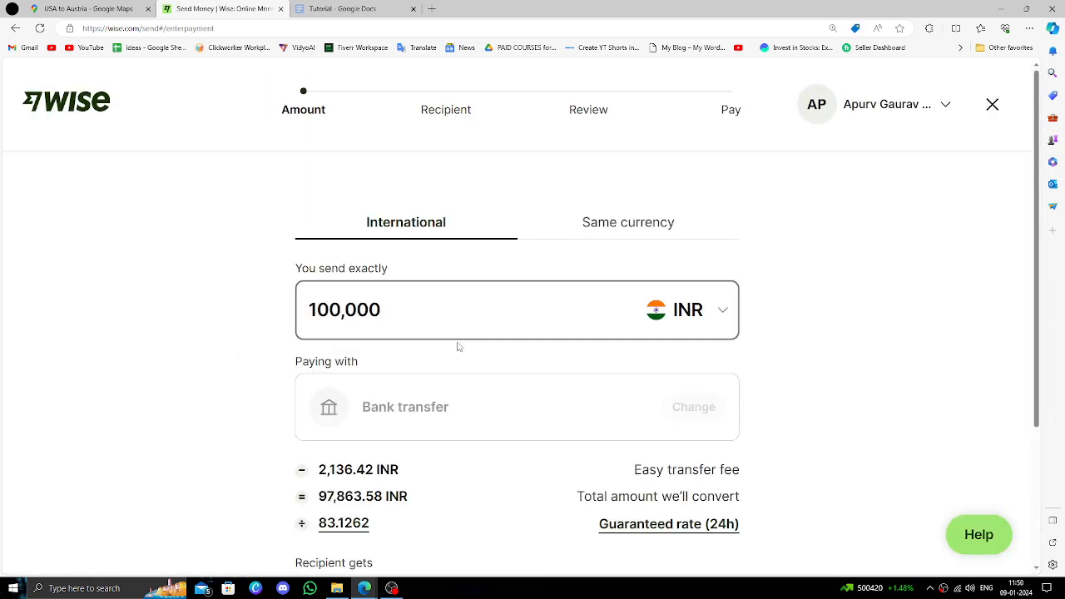
Send US dollars and have the recipient receive euros (EUR).
left_click(686, 310)
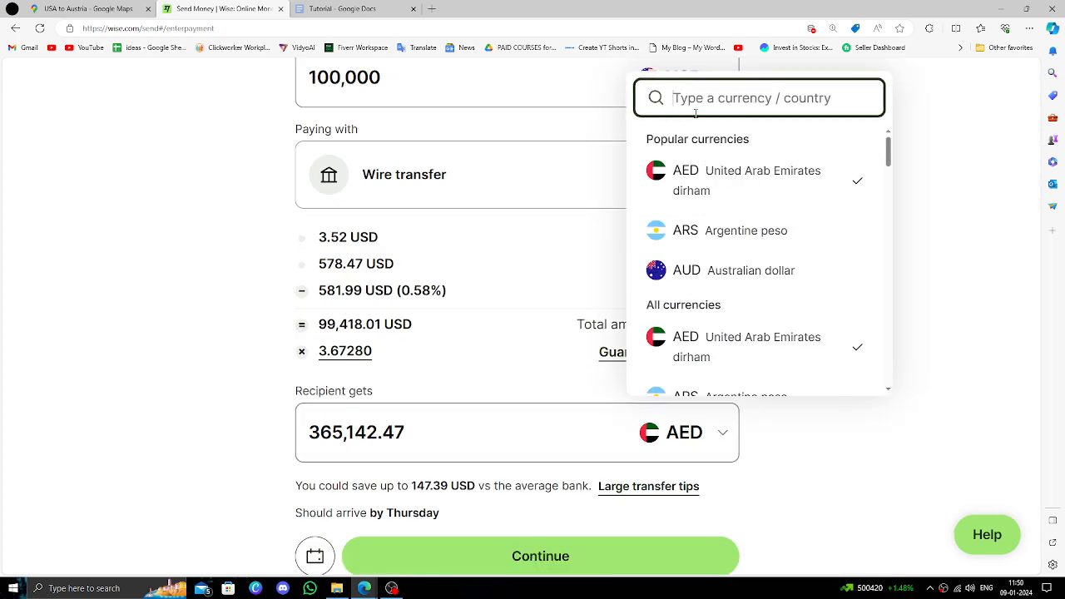
type("e")
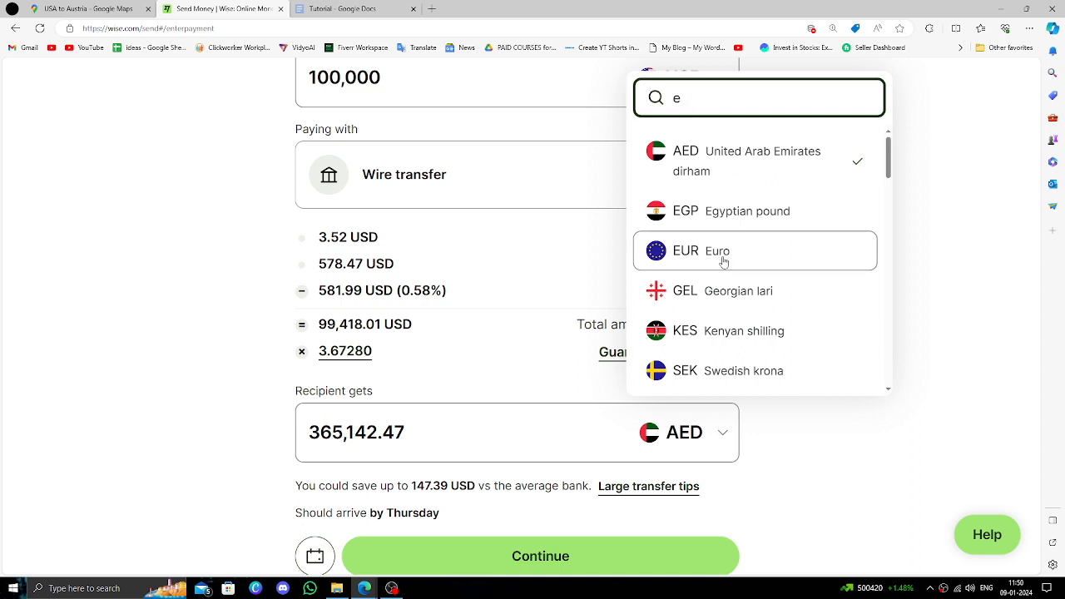
left_click(685, 250)
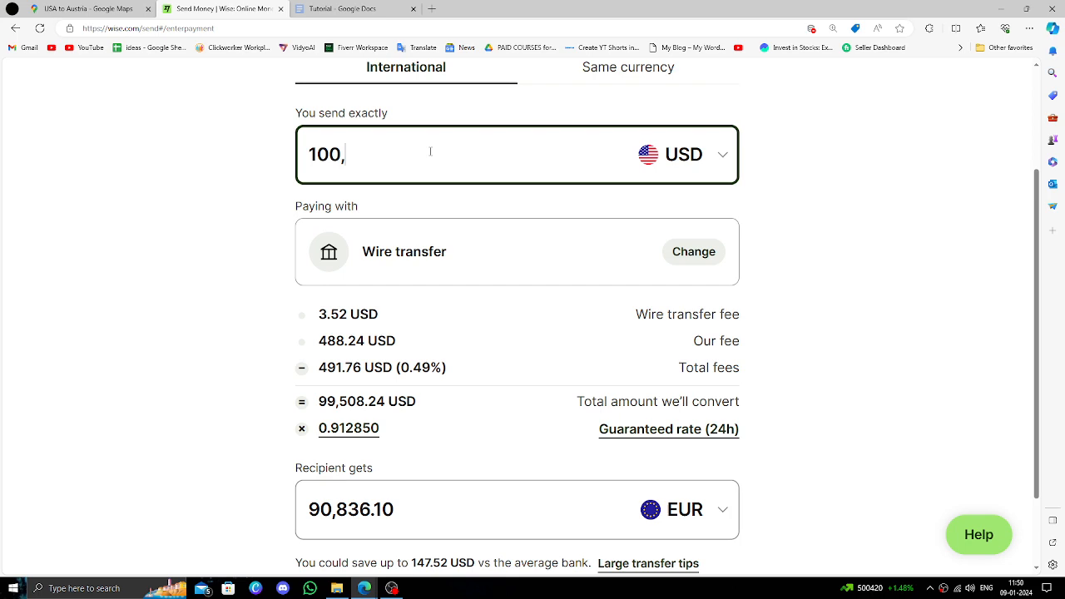
left_click(693, 251)
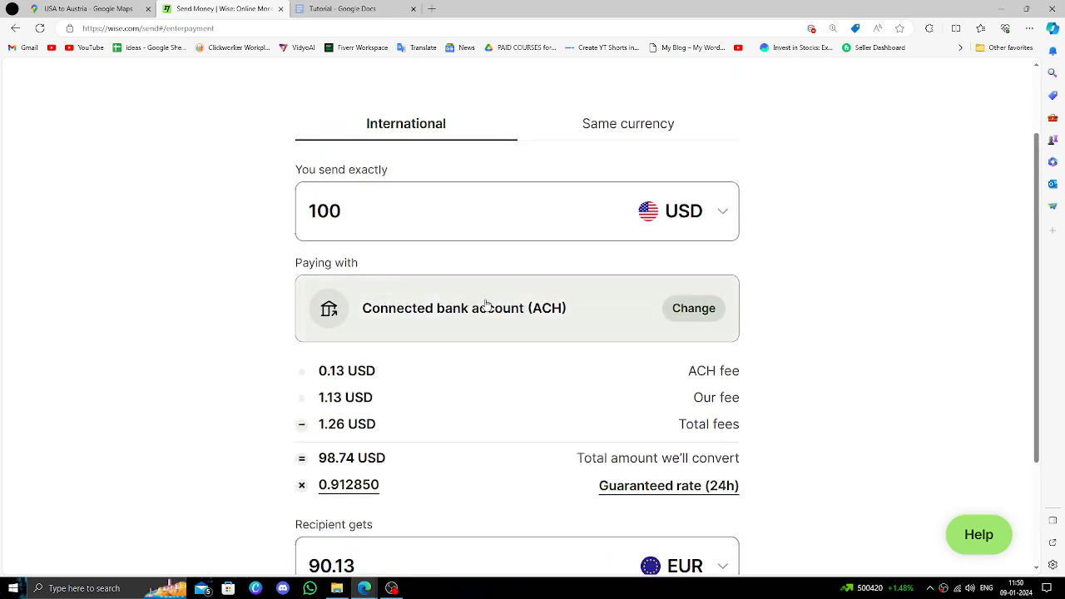
Set the send amount to exactly 100 USD, paying by connected bank account (ACH).
left_click(693, 308)
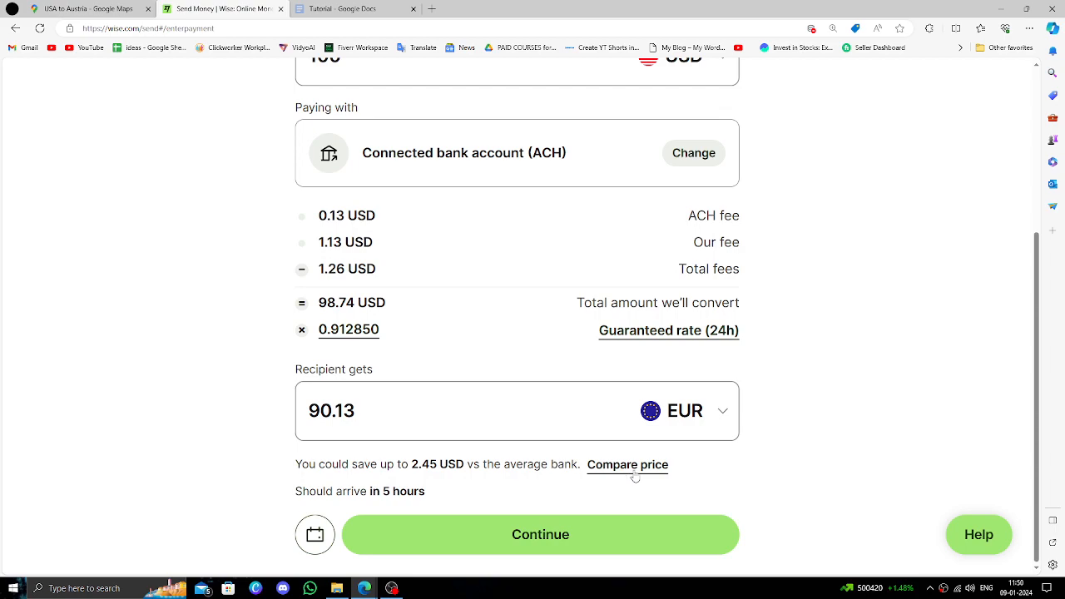
View the provider price comparison for the 100 USD transfer.
left_click(627, 464)
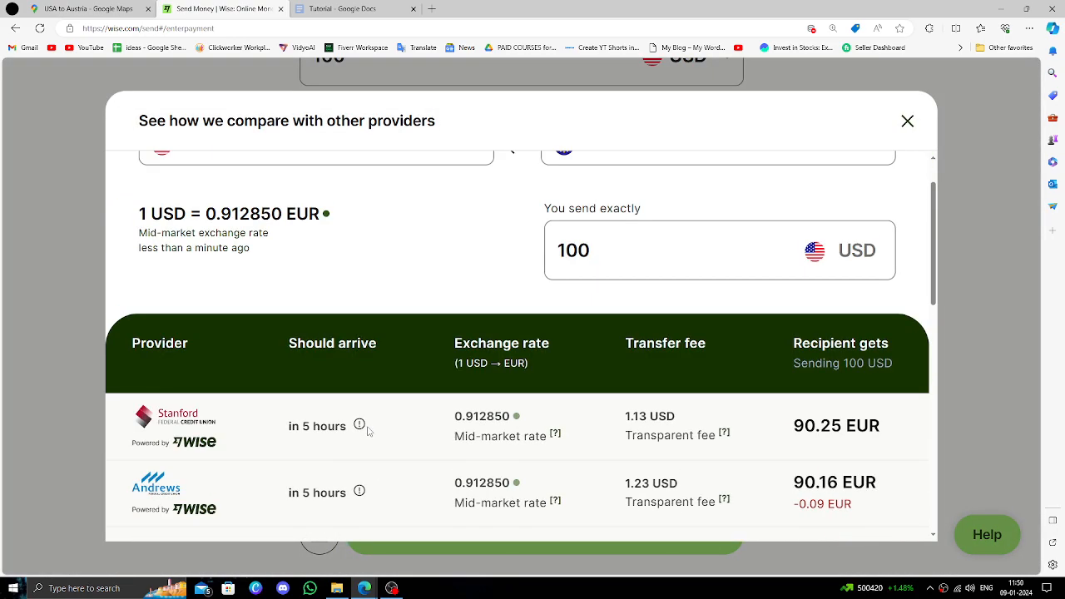
scroll("down", 3)
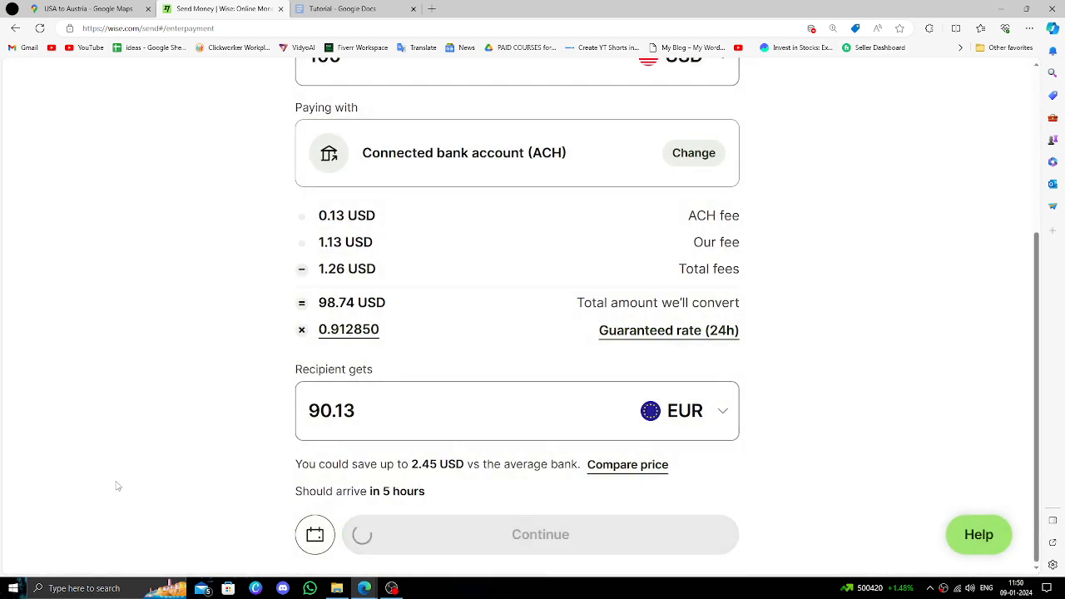
Continue to the recipient step, choose Someone else, and view the bank details form.
left_click(540, 534)
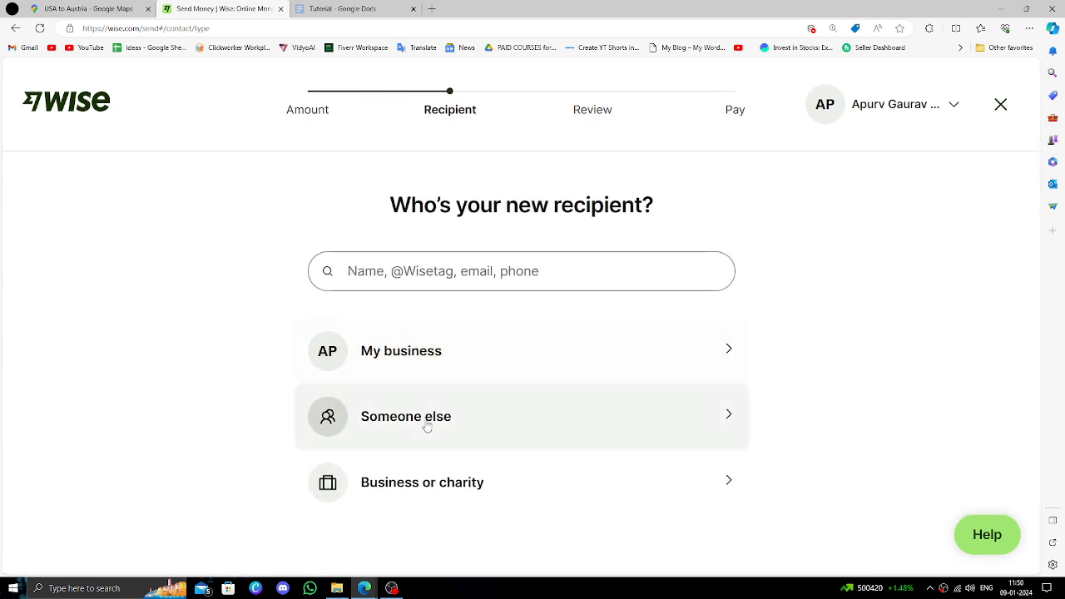
left_click(406, 416)
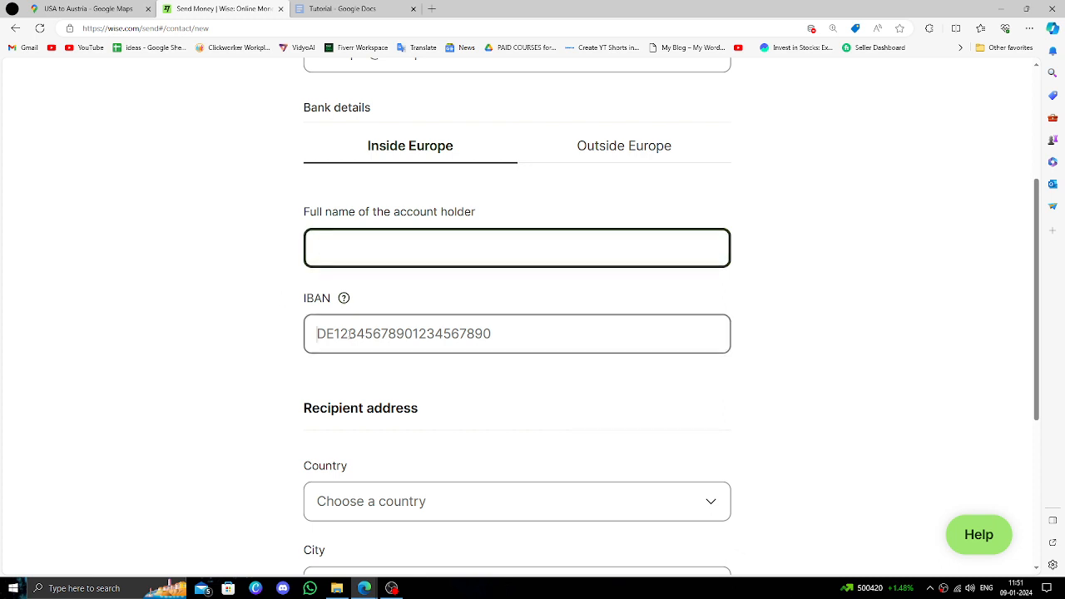
scroll("down", 3)
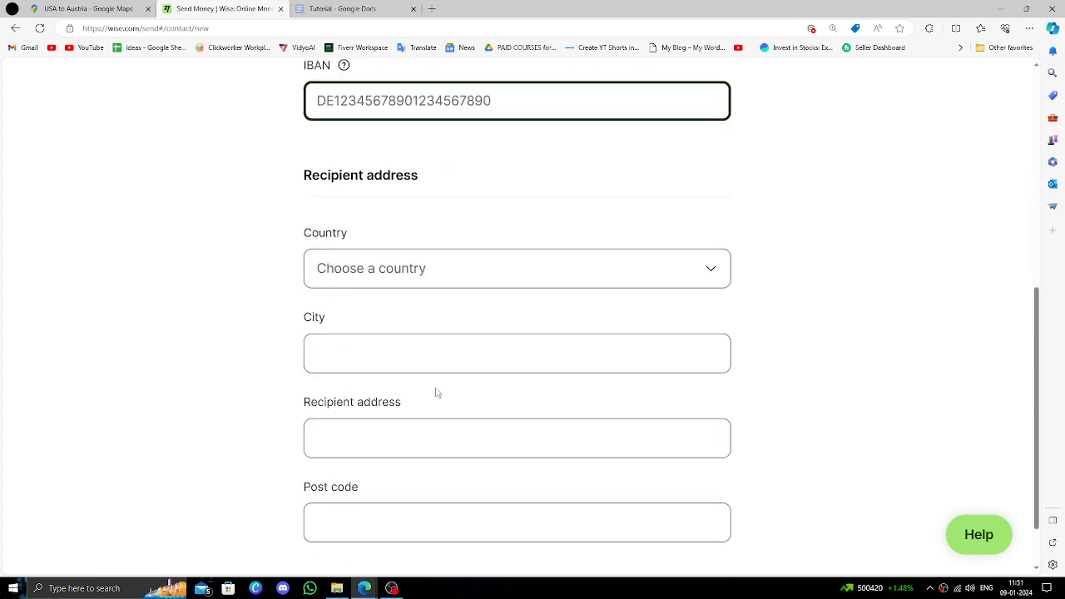